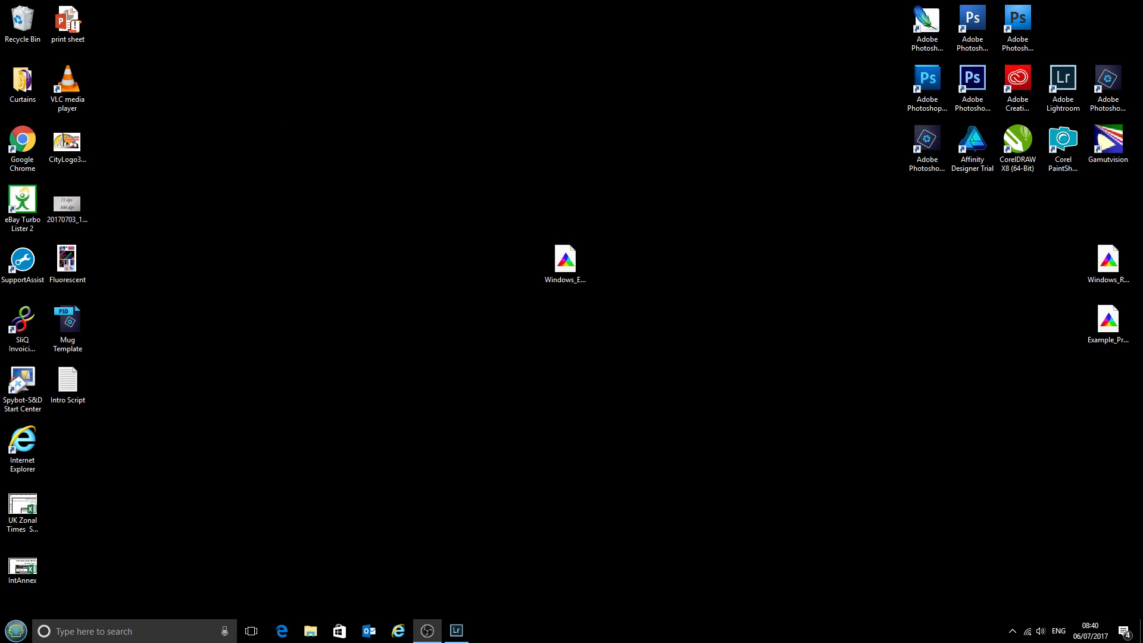
{"action": "mouse_move", "coordinate": [1123, 474]}
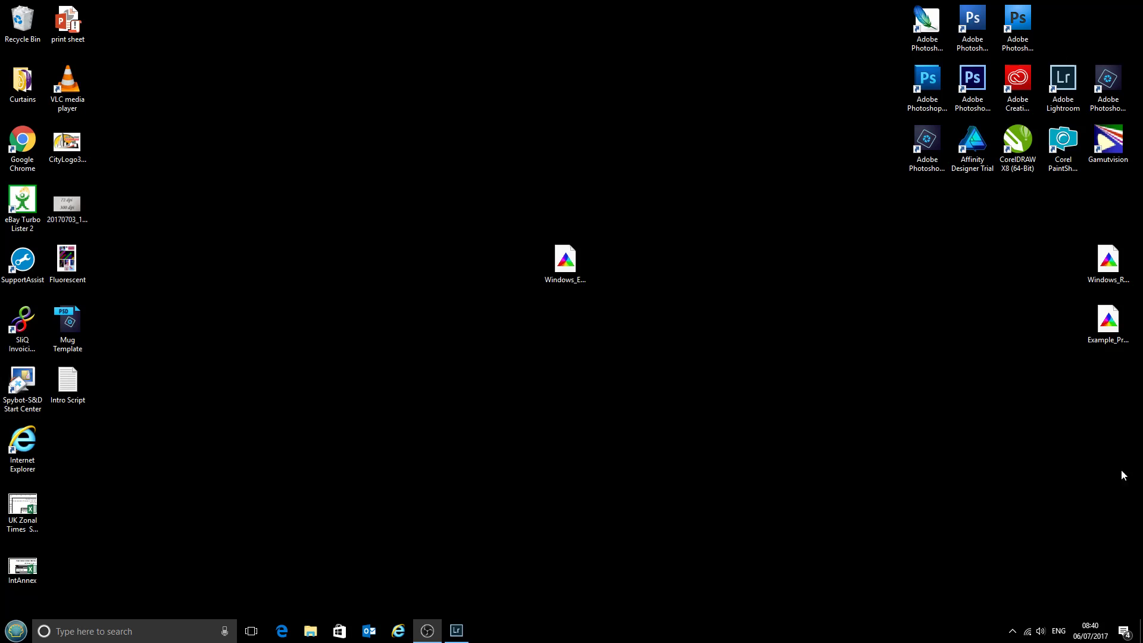
{"action": "mouse_move", "coordinate": [510, 444]}
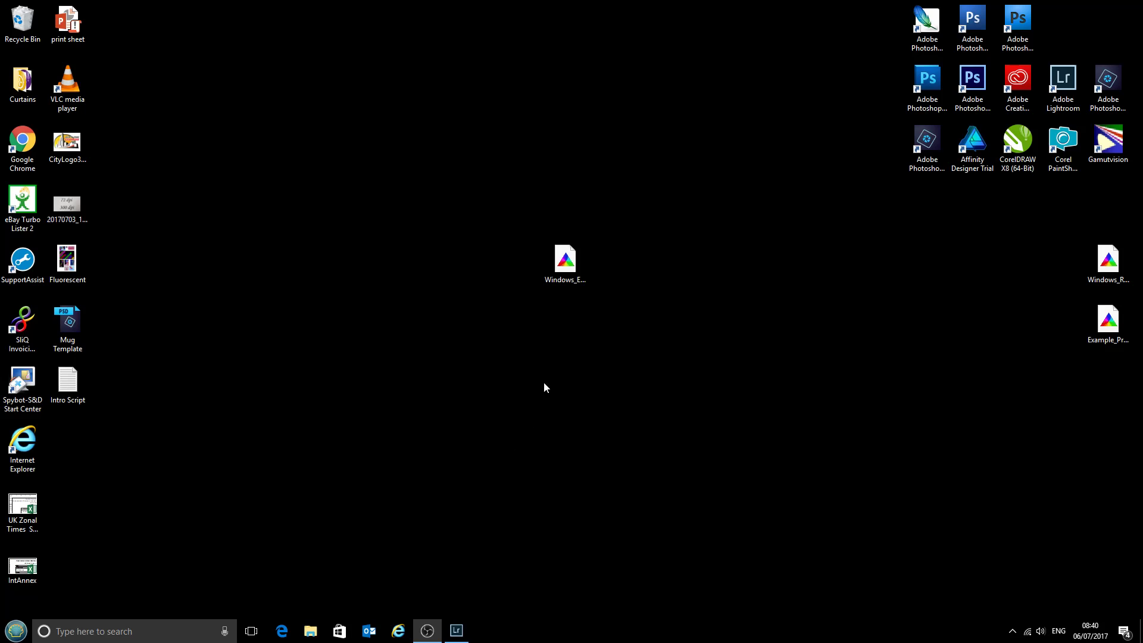
Select the Windows_EpsonWF2010_CityInkExpressA4 ICC profile and bring up its Install Profile menu
{"action": "left_click", "coordinate": [565, 259]}
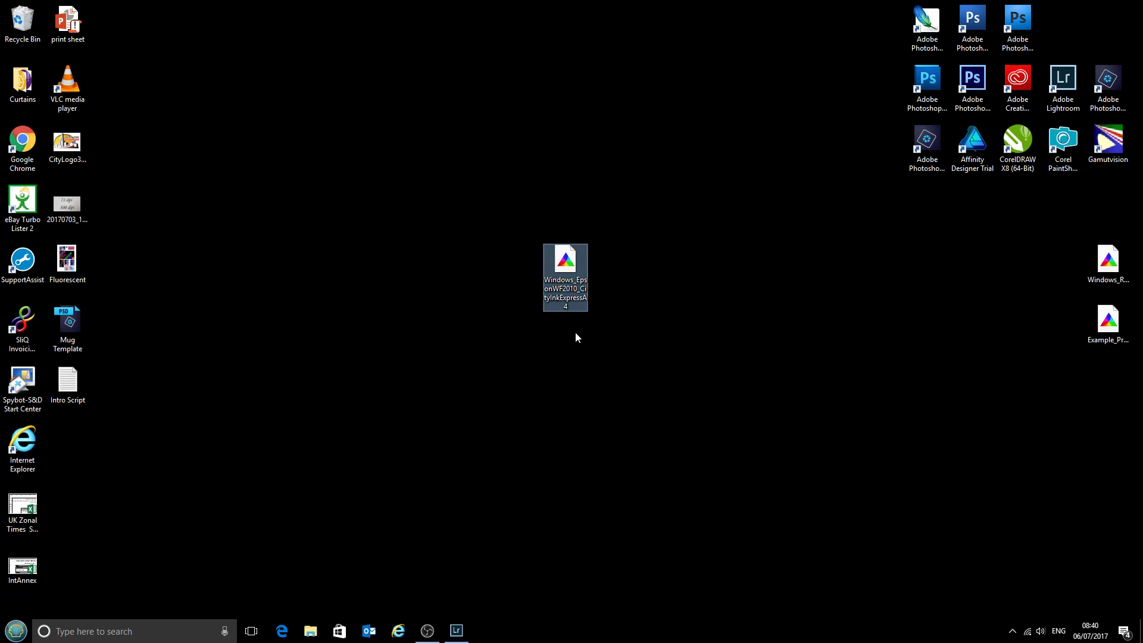
{"action": "mouse_move", "coordinate": [611, 322]}
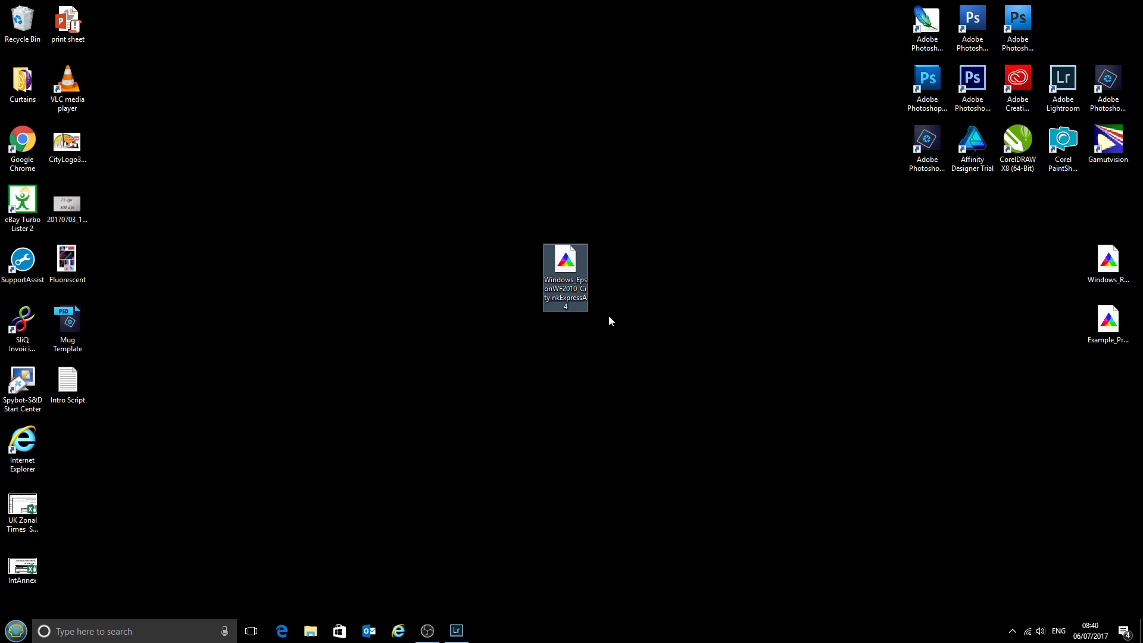
{"action": "mouse_move", "coordinate": [560, 261]}
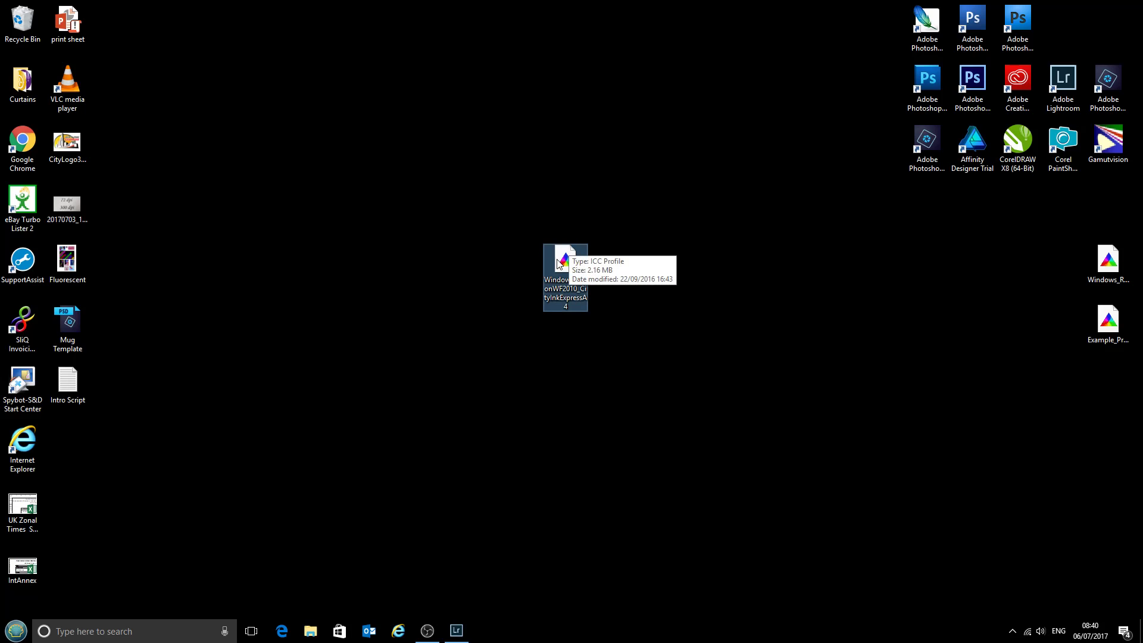
{"action": "right_click", "coordinate": [561, 268]}
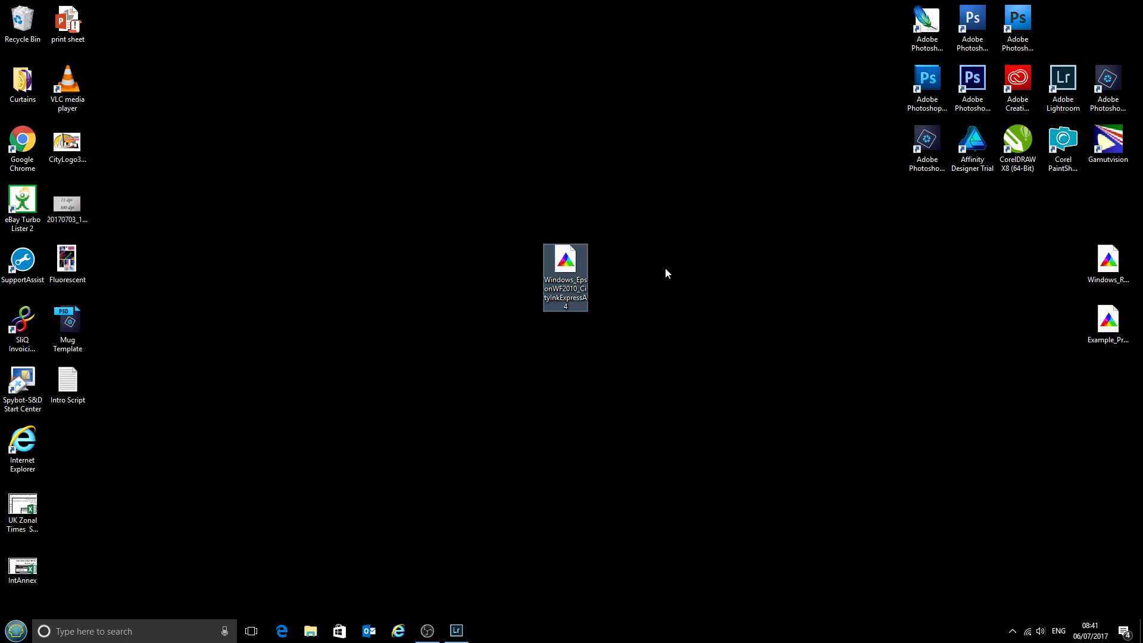
{"action": "mouse_move", "coordinate": [675, 279]}
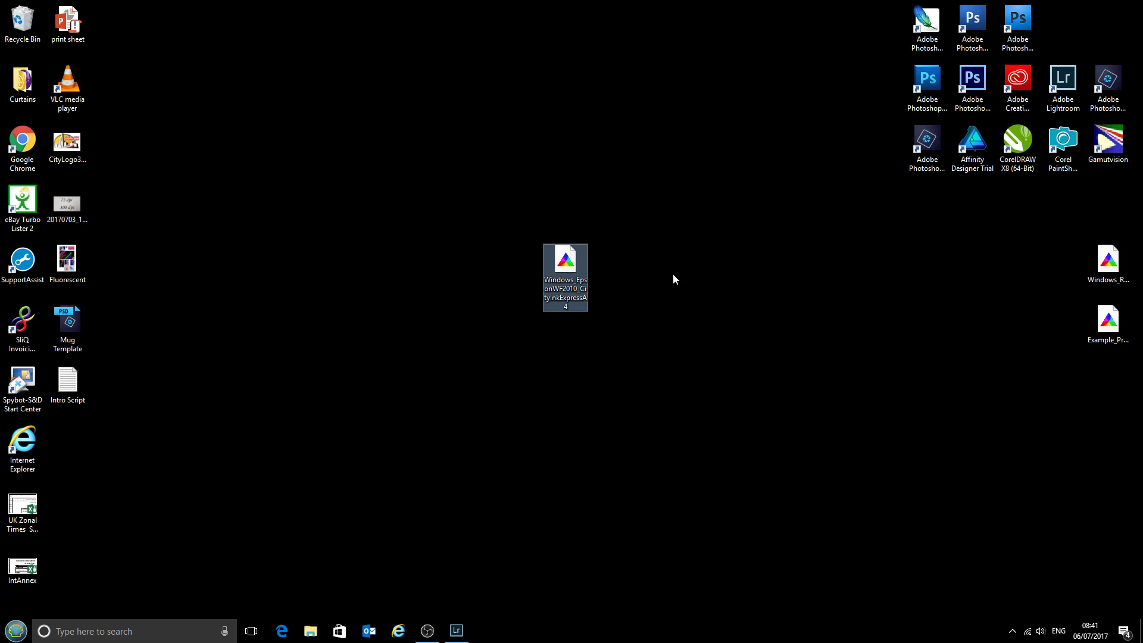
{"action": "mouse_move", "coordinate": [479, 618]}
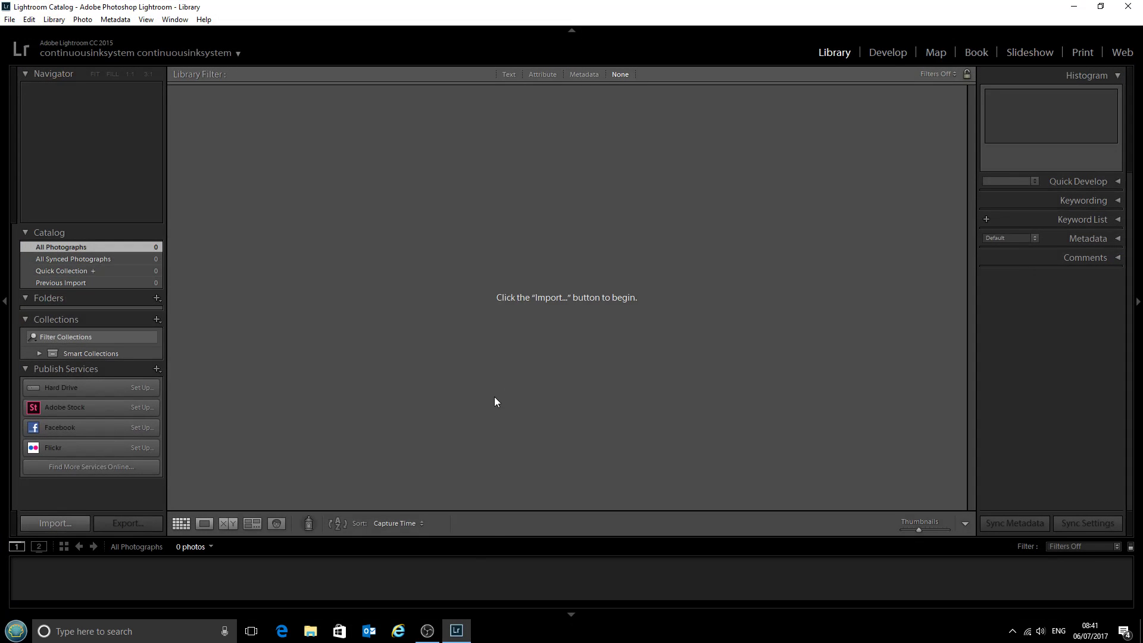
{"action": "mouse_move", "coordinate": [653, 331]}
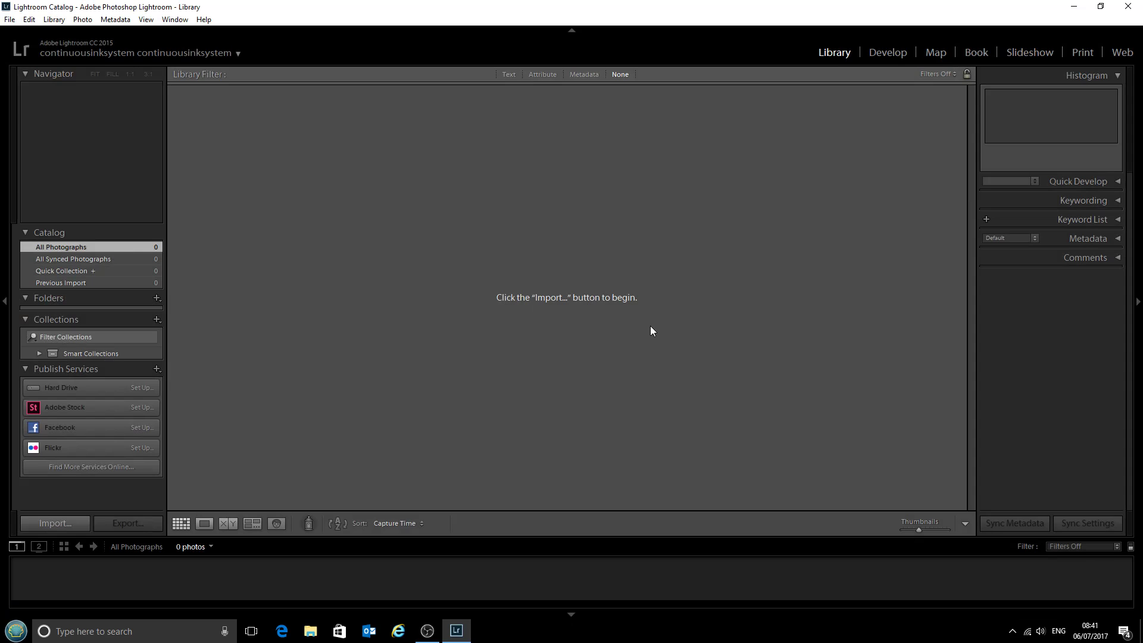
Open Lightroom's File menu over the empty Library catalog
{"action": "left_click", "coordinate": [9, 22]}
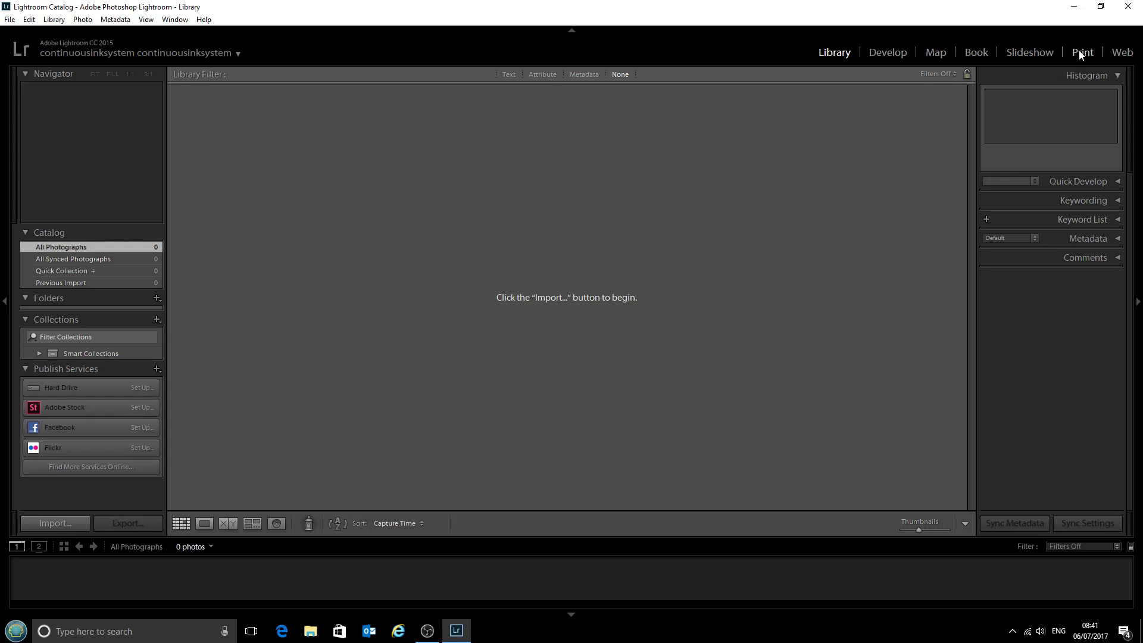
{"action": "left_click", "coordinate": [9, 23]}
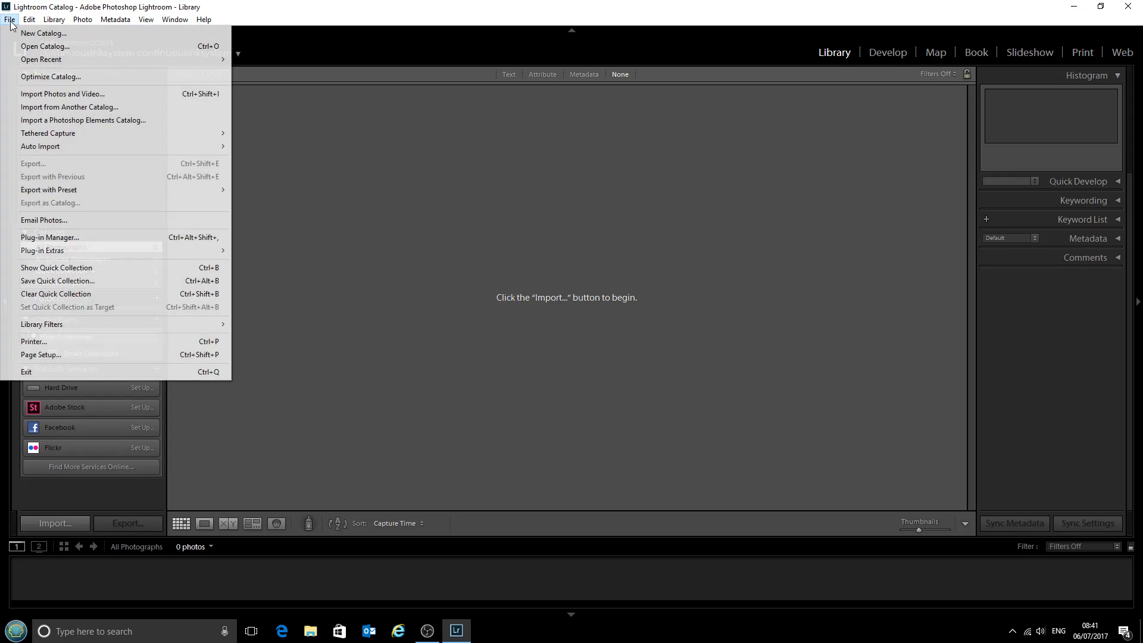
Switch to Print and open the Color Management Profile dropdown in Print Job
{"action": "left_click", "coordinate": [1082, 52]}
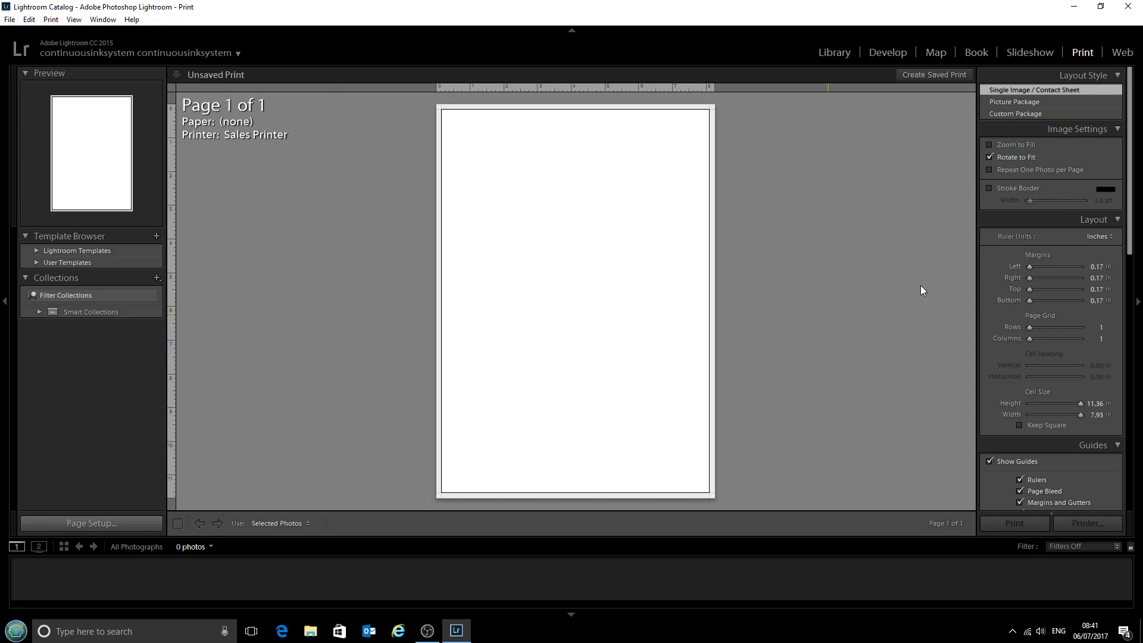
{"action": "mouse_move", "coordinate": [1024, 225]}
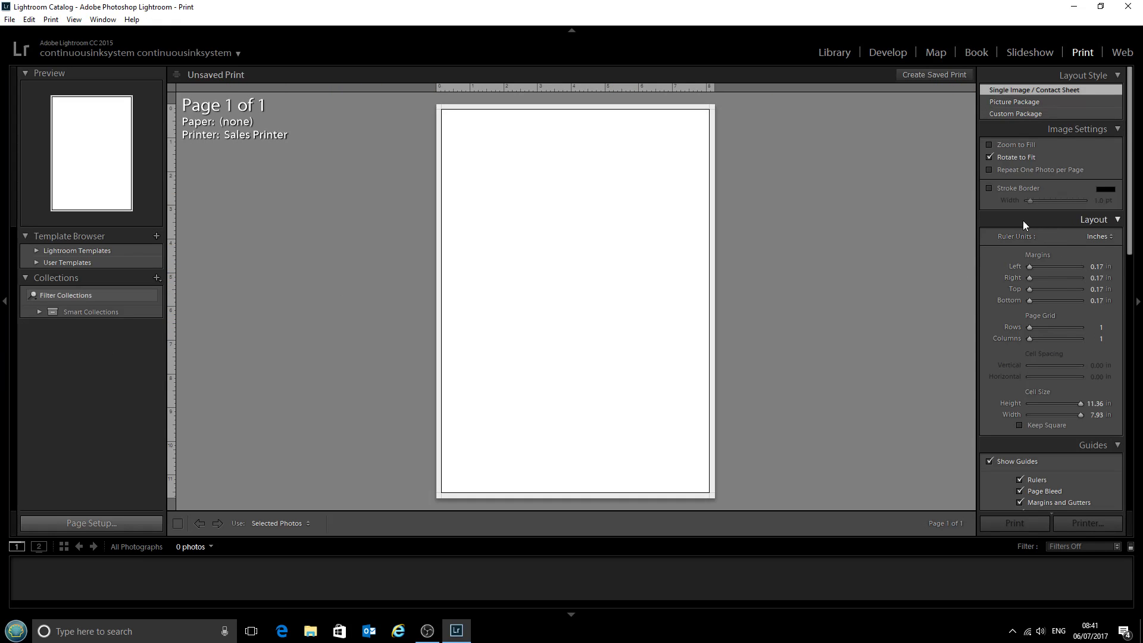
{"action": "scroll", "scroll_direction": "down", "scroll_amount": 3}
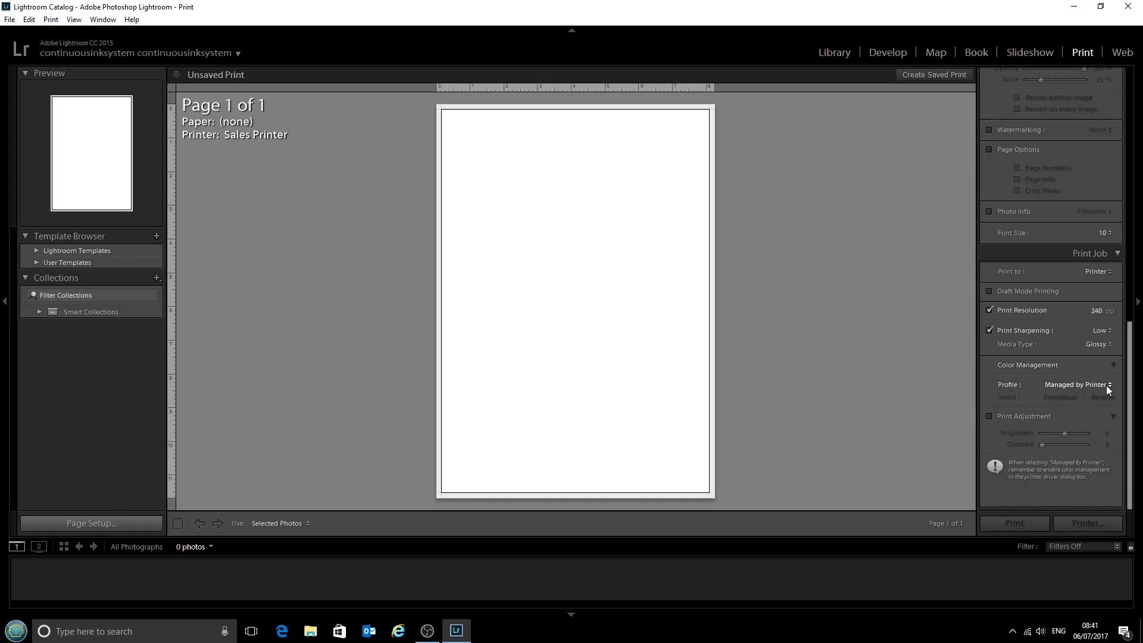
{"action": "left_click", "coordinate": [1074, 385]}
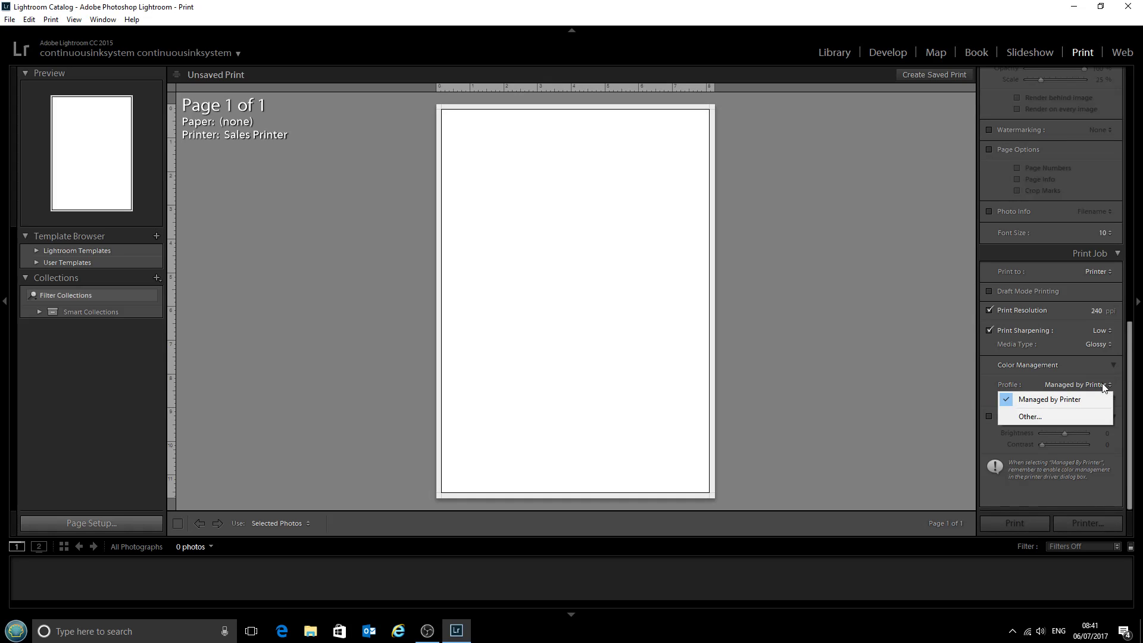
{"action": "mouse_move", "coordinate": [1032, 417]}
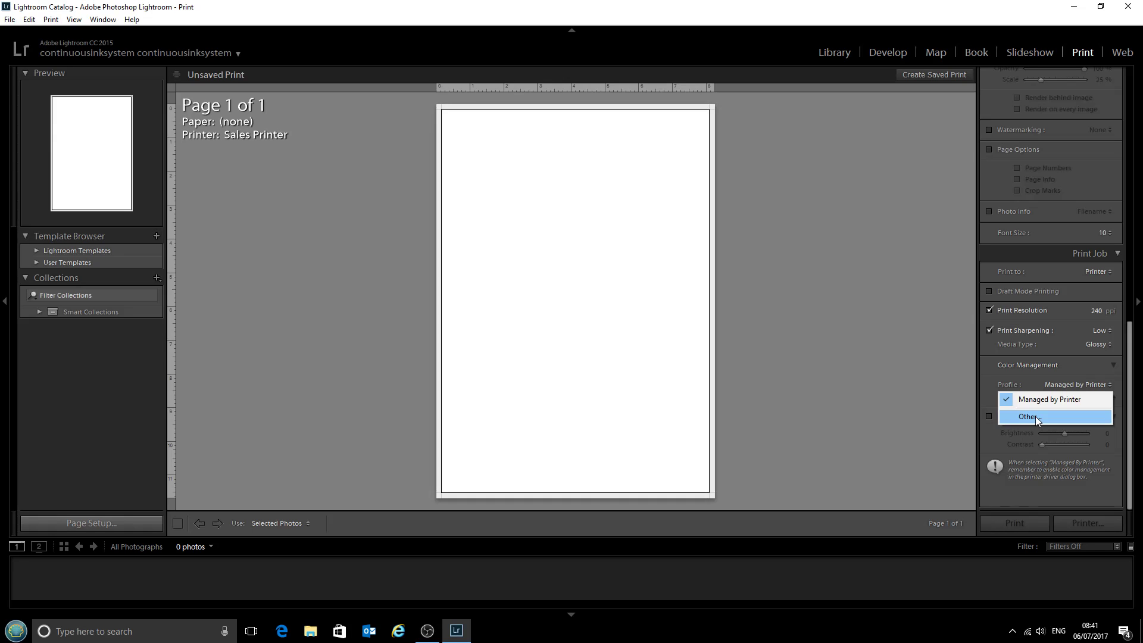
Add Windows_EpsonWF2010_CityInkExpressA4.icm via Choose Profiles and set it as the print profile
{"action": "left_click", "coordinate": [1028, 417]}
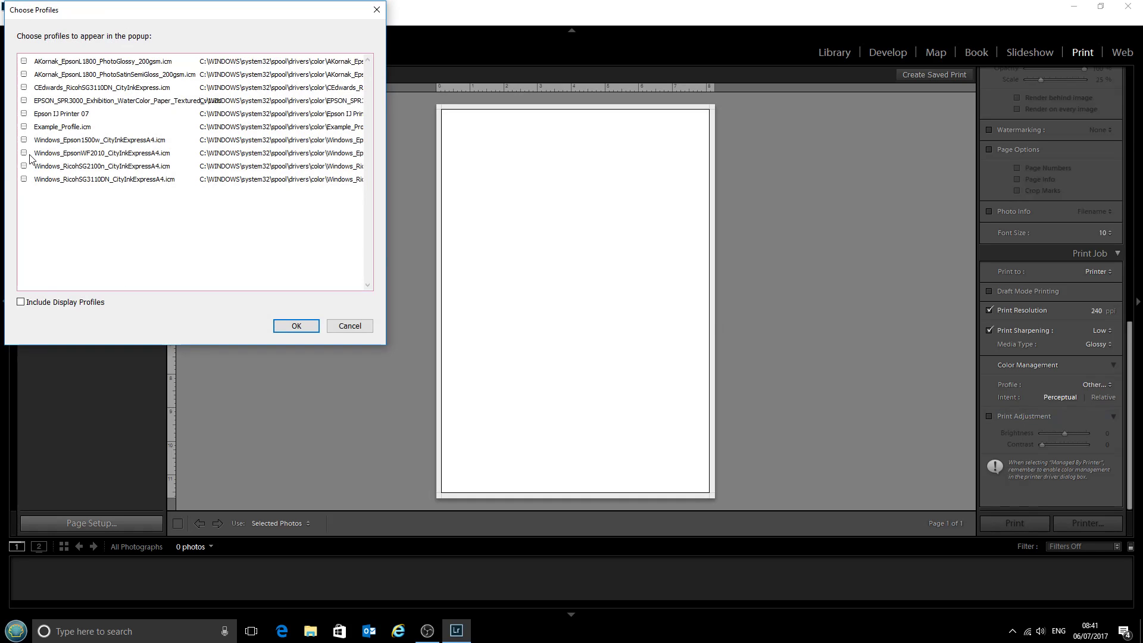
{"action": "left_click", "coordinate": [23, 153]}
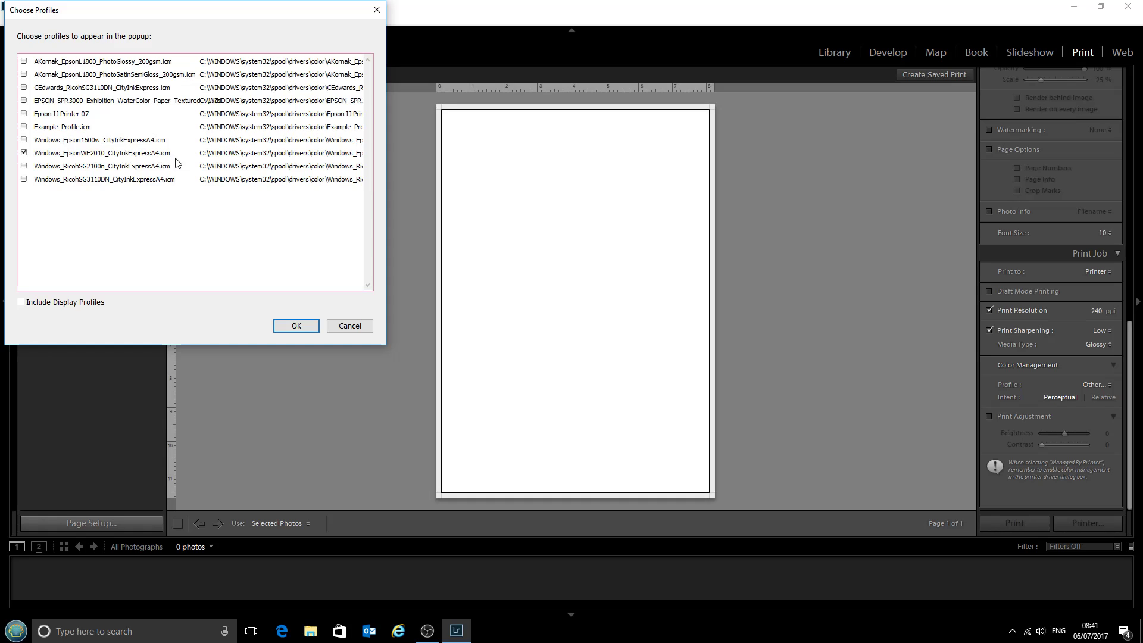
{"action": "mouse_move", "coordinate": [288, 326]}
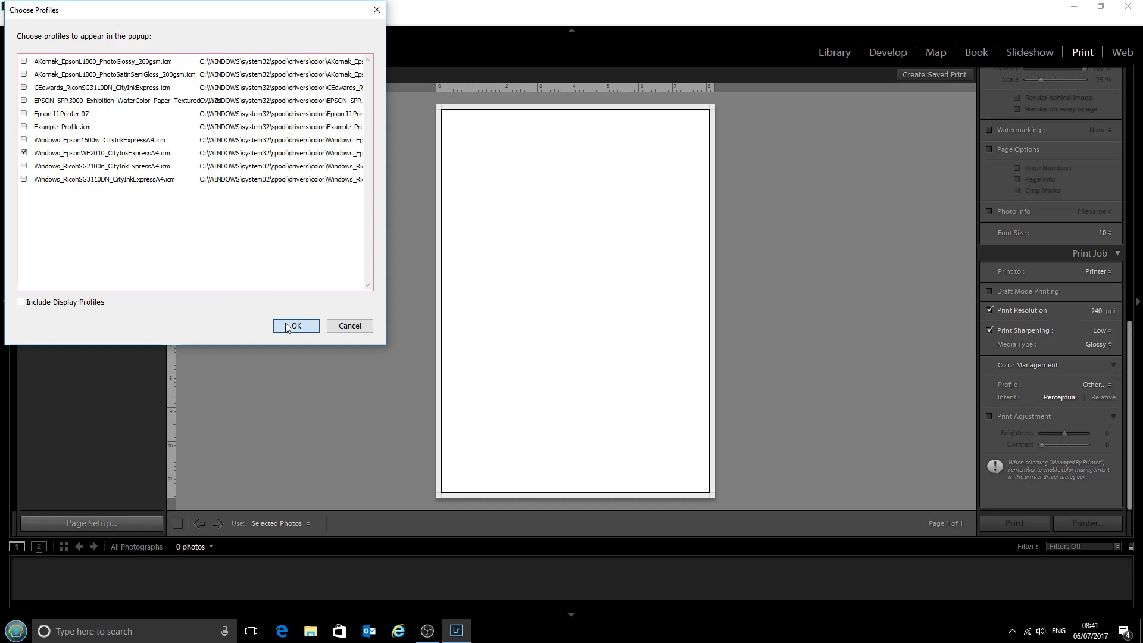
{"action": "left_click", "coordinate": [296, 326]}
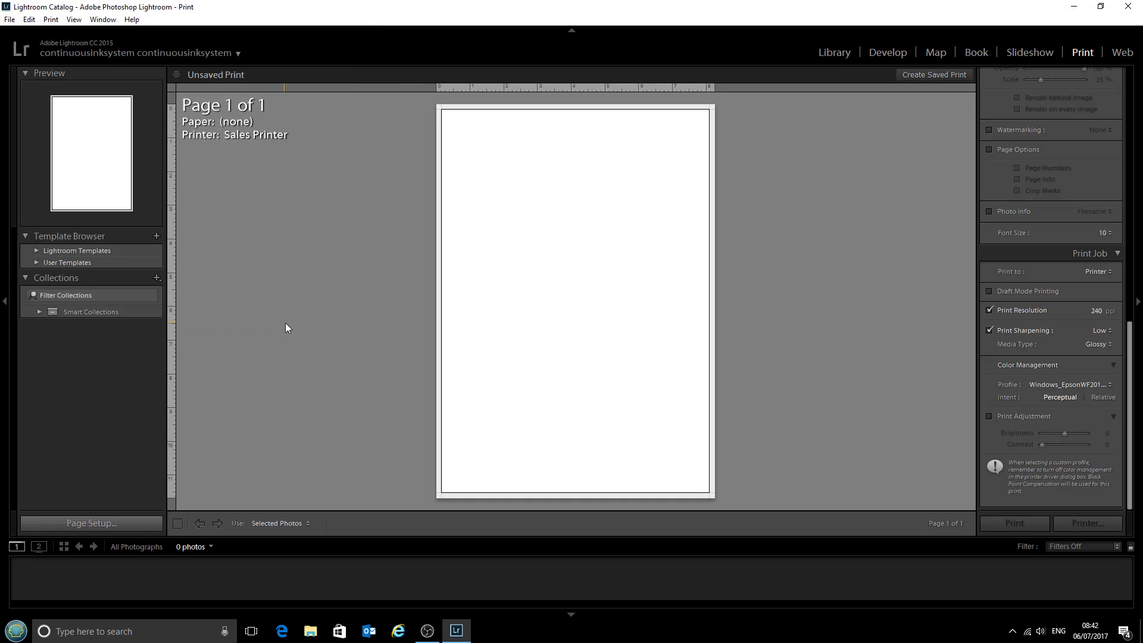
{"action": "mouse_move", "coordinate": [1137, 402]}
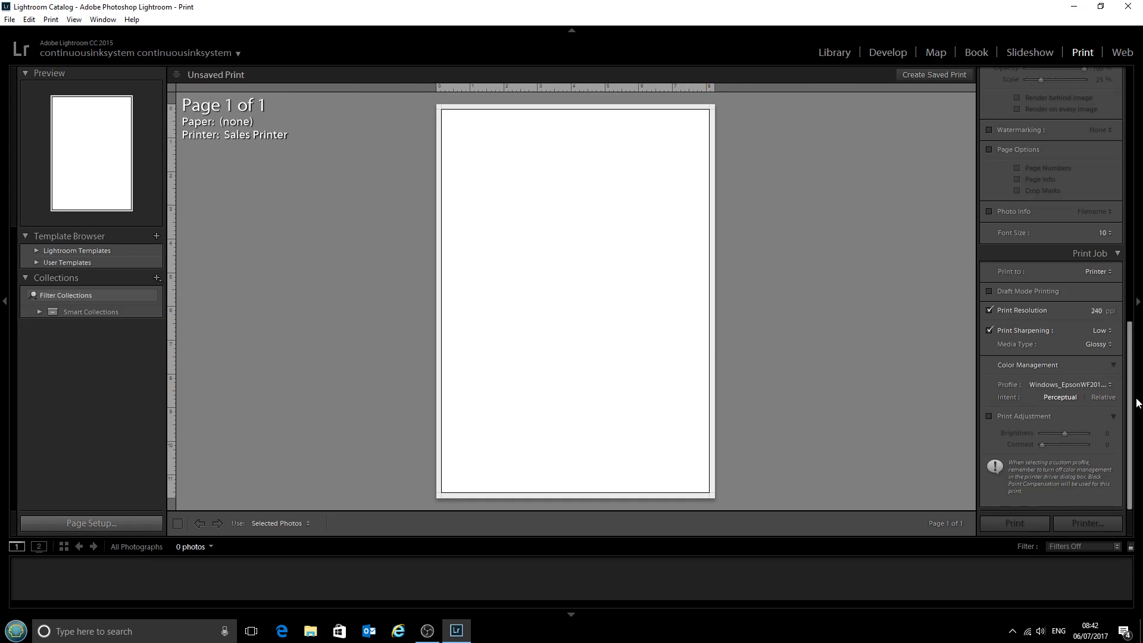
{"action": "left_click", "coordinate": [1111, 384]}
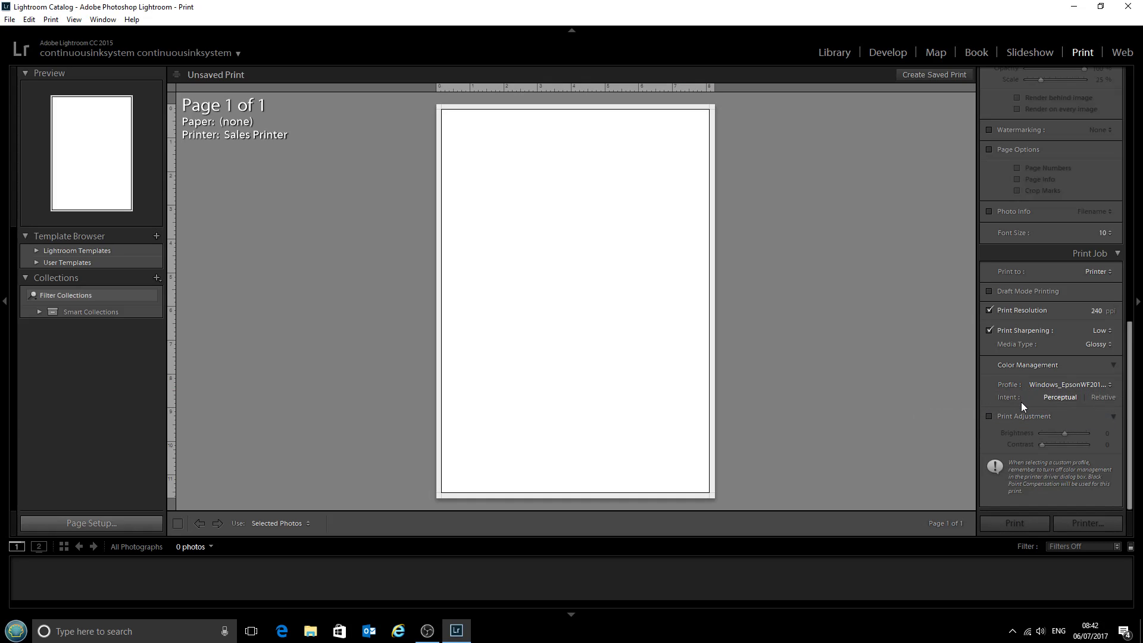
{"action": "mouse_move", "coordinate": [1021, 386]}
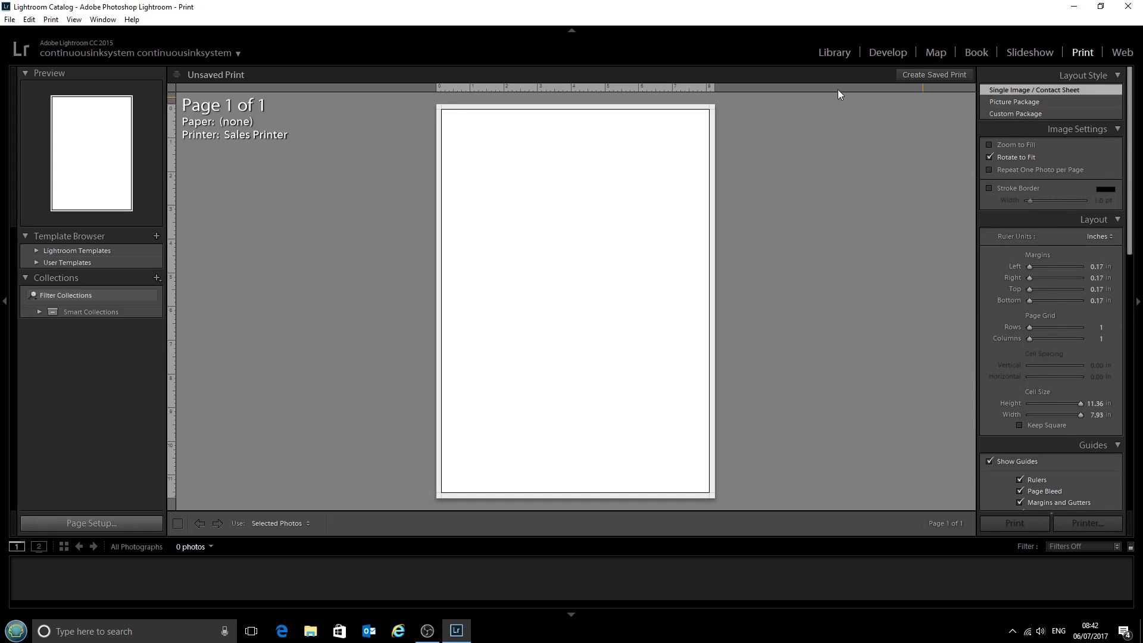
Toggle between the Library and Print modules, then close Lightroom
{"action": "left_click", "coordinate": [834, 52]}
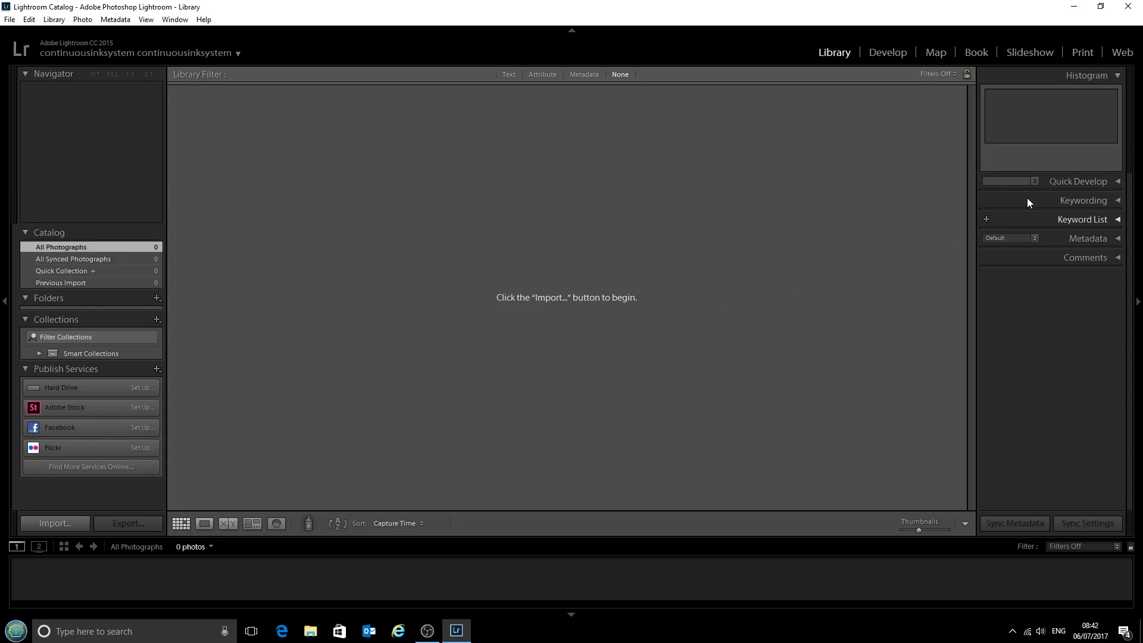
{"action": "left_click", "coordinate": [1081, 52]}
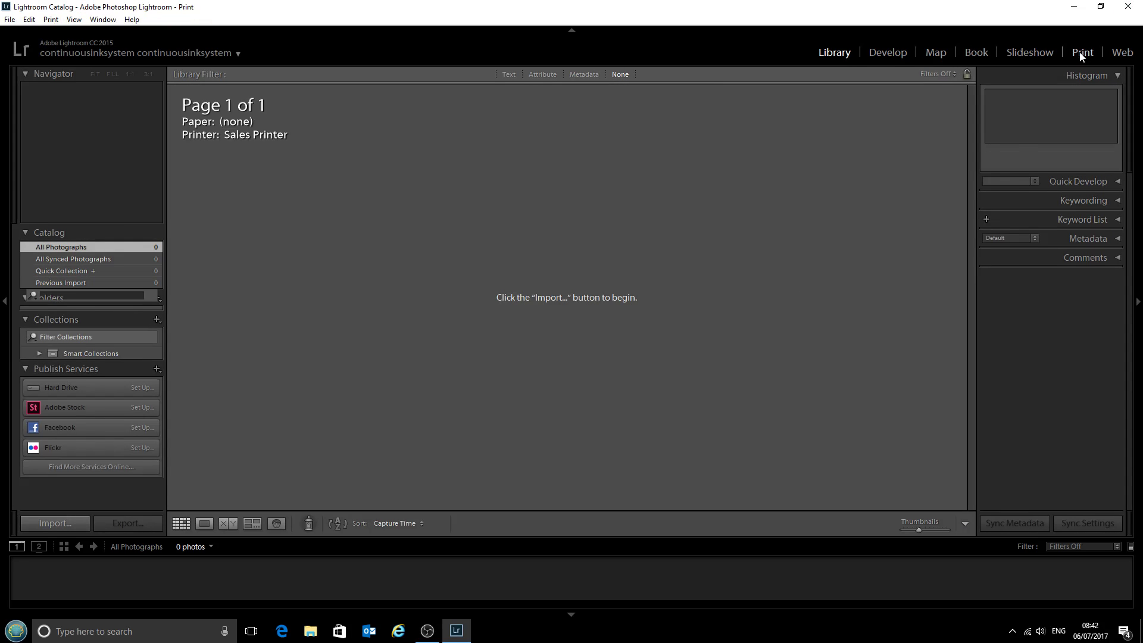
{"action": "left_click", "coordinate": [1083, 51]}
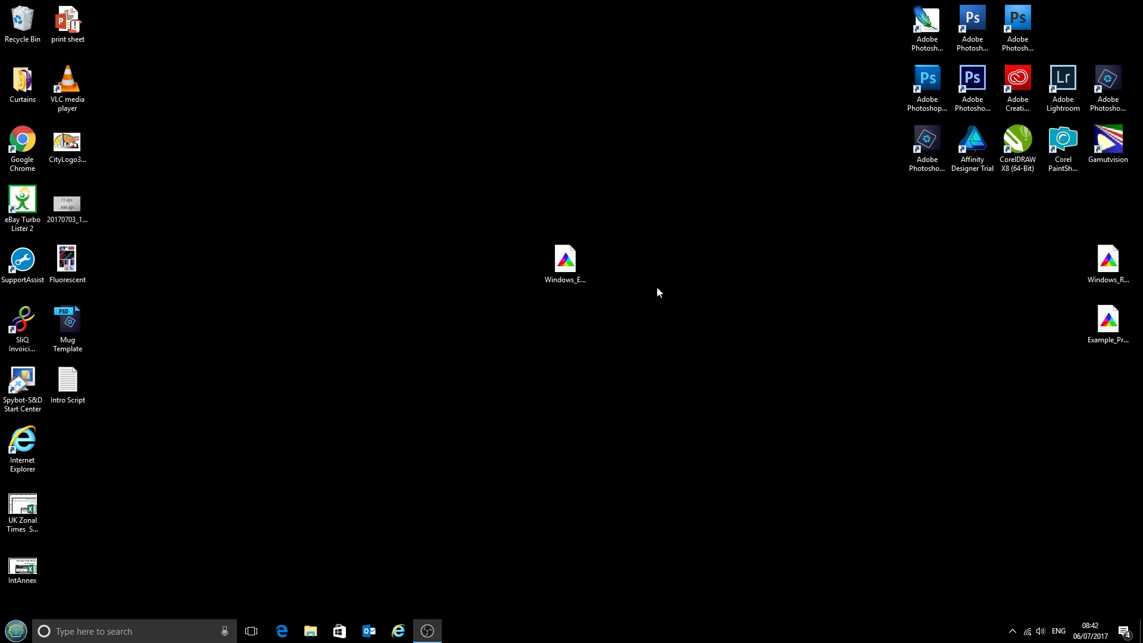
Relaunch Lightroom, dismiss the 7 Days Remaining reminder, and decline quitting
{"action": "left_click", "coordinate": [1063, 82]}
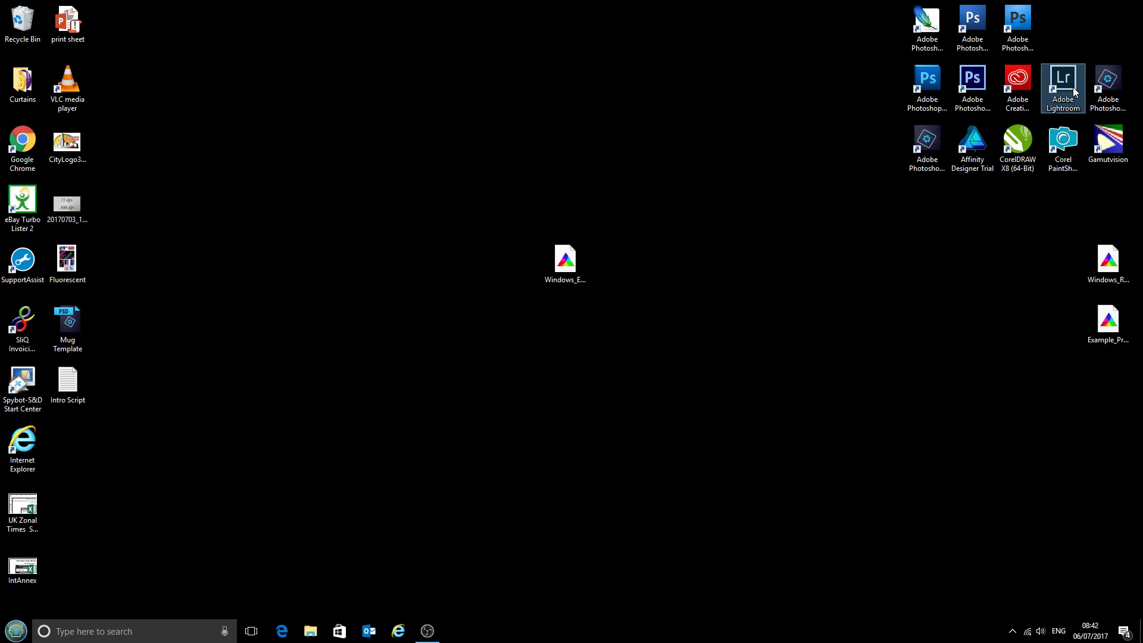
{"action": "double_click", "coordinate": [1063, 78]}
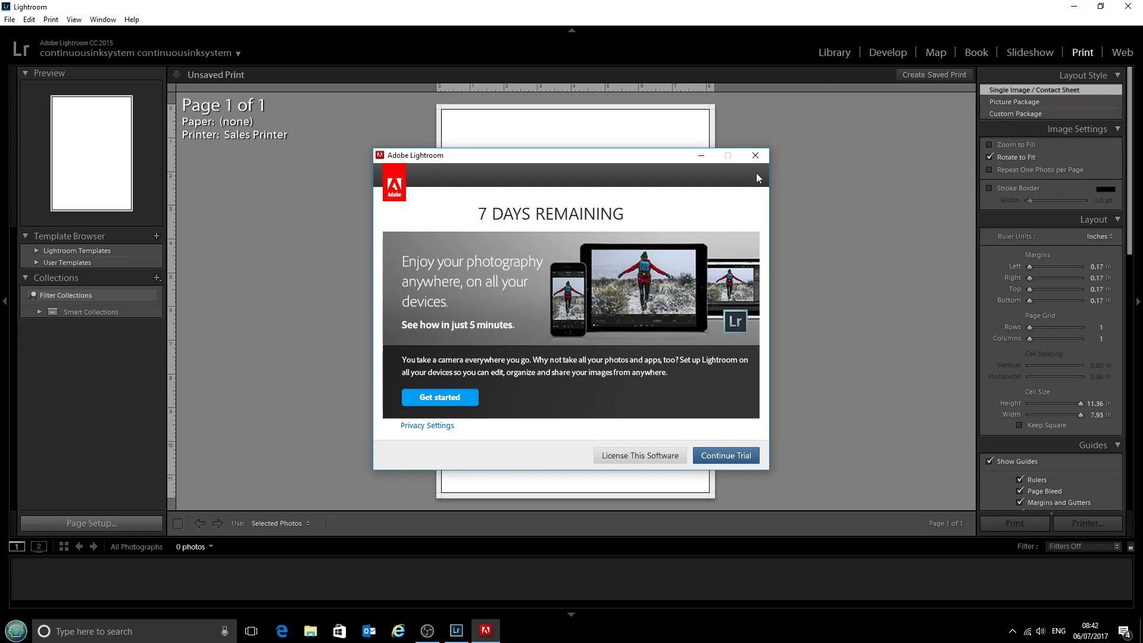
{"action": "left_click", "coordinate": [755, 156]}
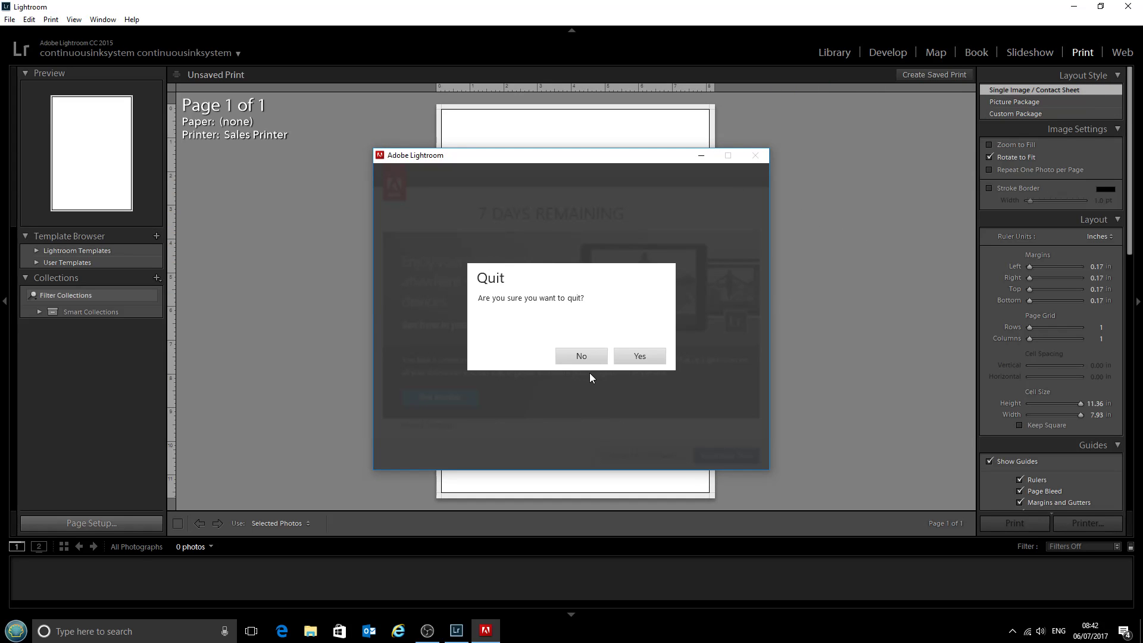
{"action": "left_click", "coordinate": [581, 356]}
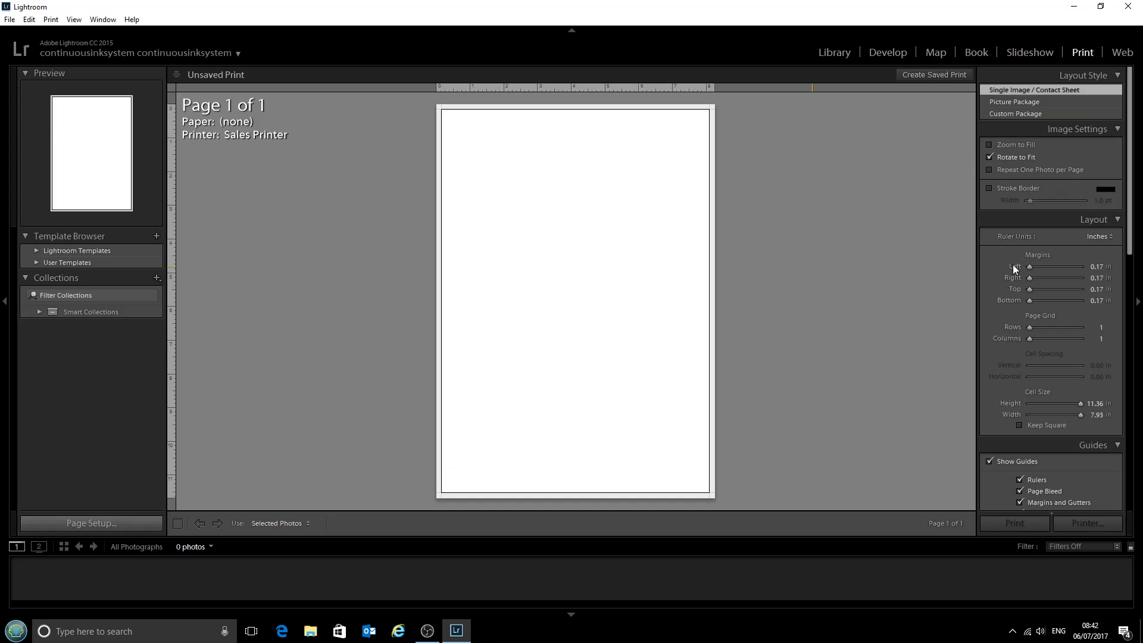
Confirm the Epson WF2010 profile persists under Color Management, then close Lightroom
{"action": "scroll", "scroll_direction": "down", "scroll_amount": 3}
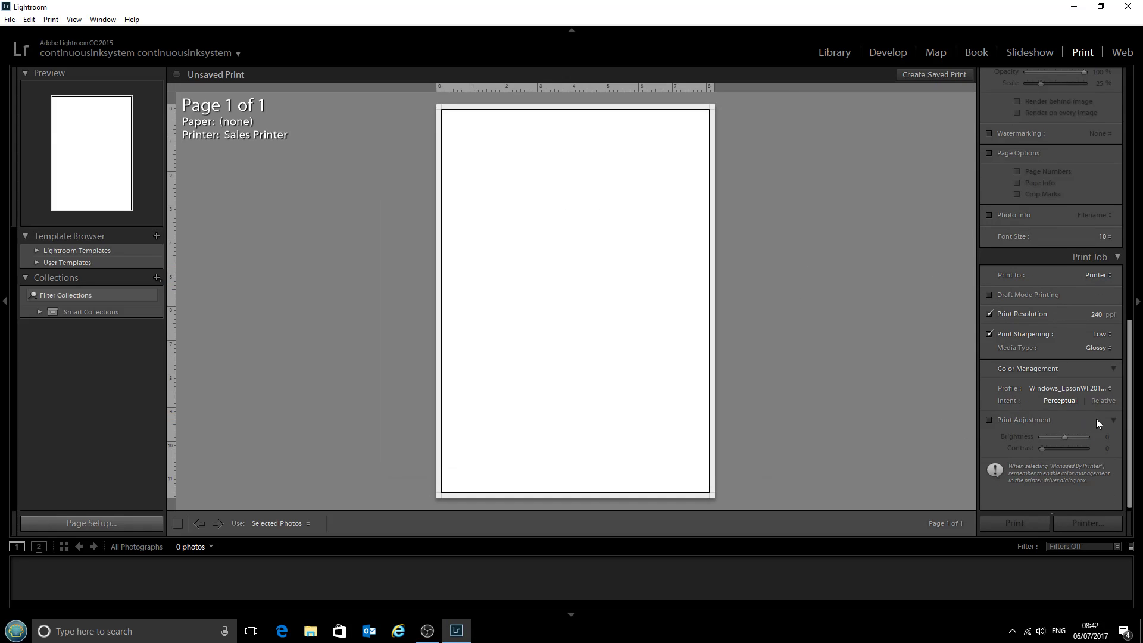
{"action": "mouse_move", "coordinate": [1085, 401]}
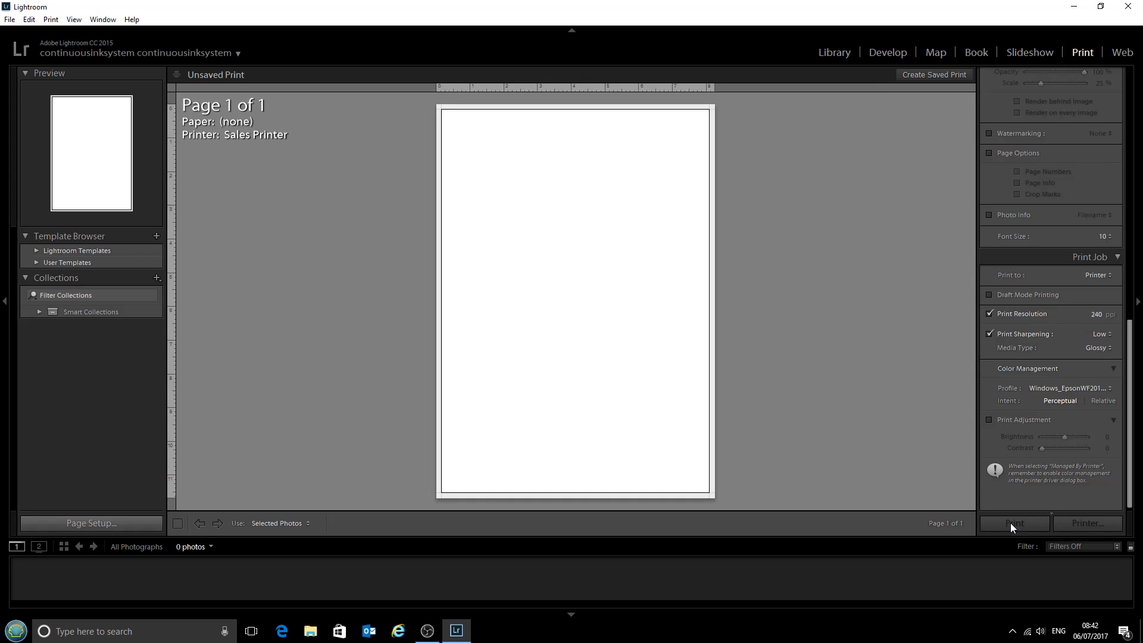
{"action": "mouse_move", "coordinate": [1019, 509]}
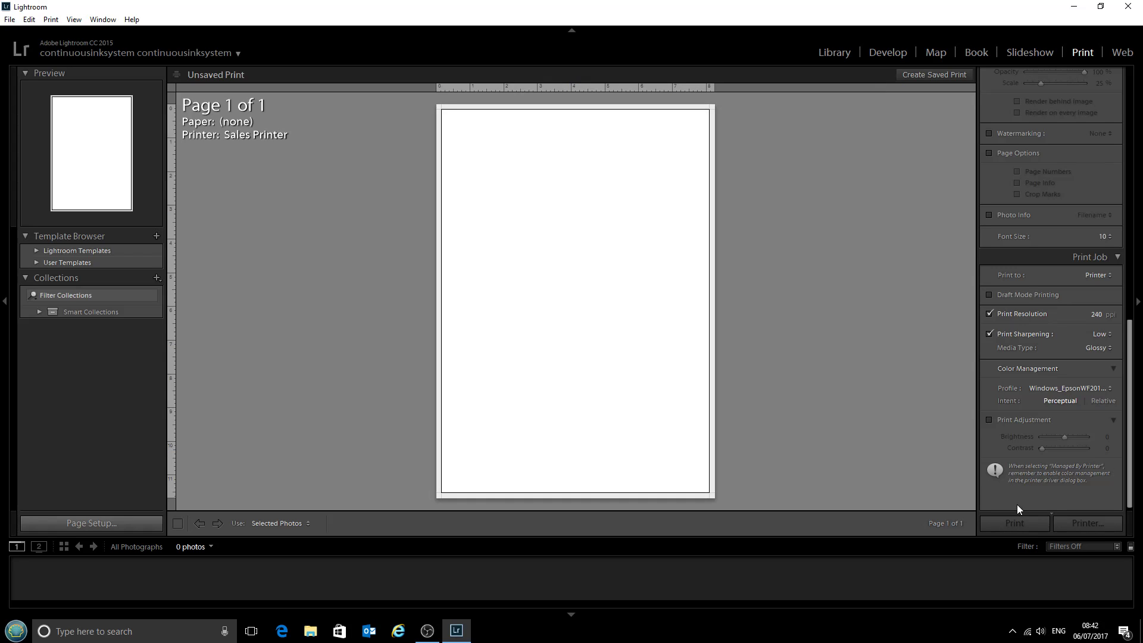
{"action": "mouse_move", "coordinate": [1039, 500]}
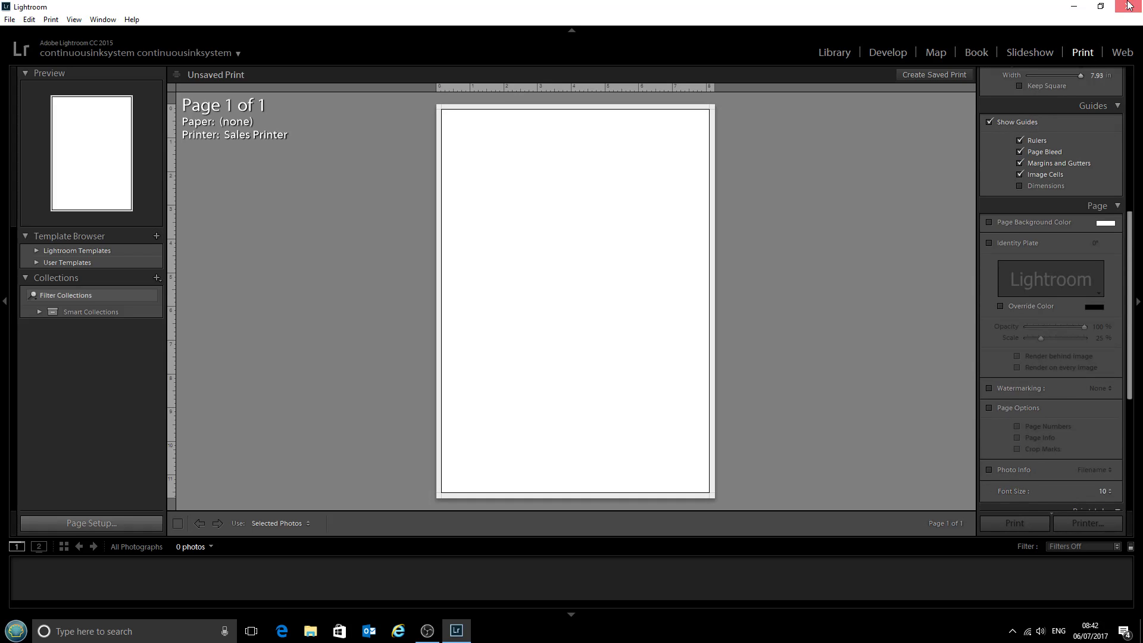
{"action": "left_click", "coordinate": [1128, 6]}
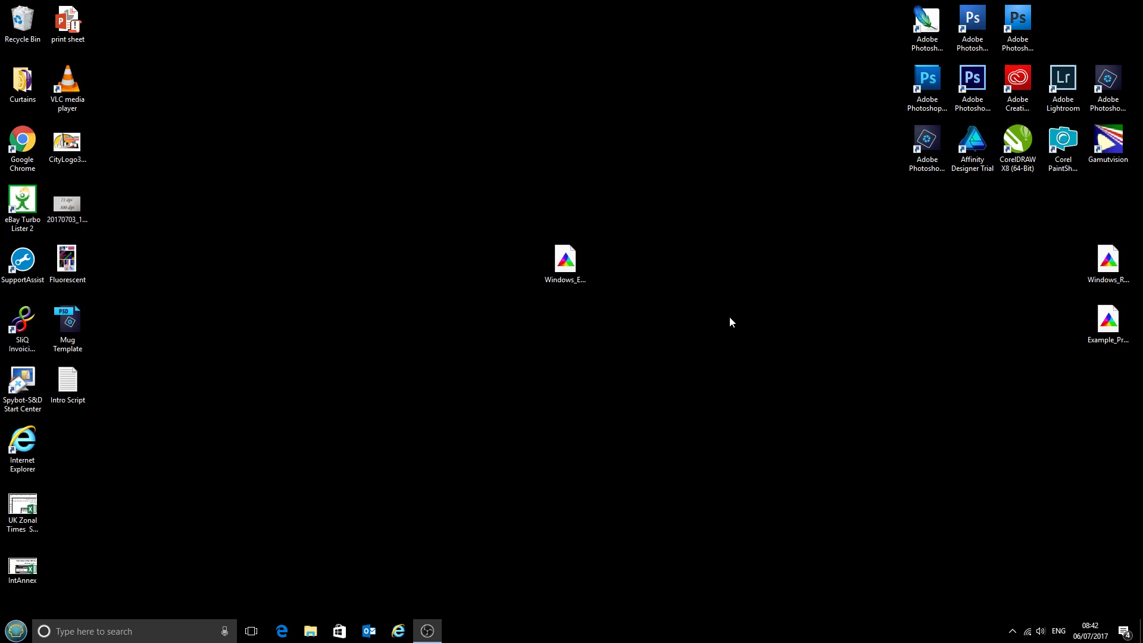